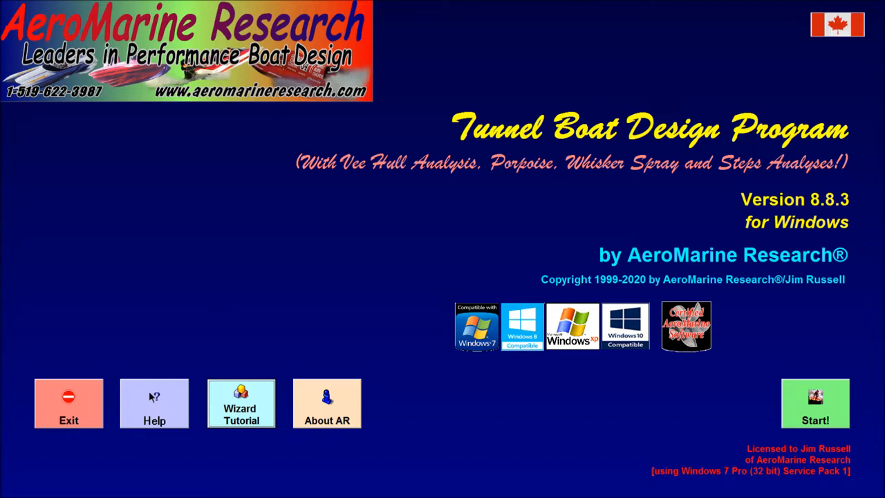
mouse_move(570, 447)
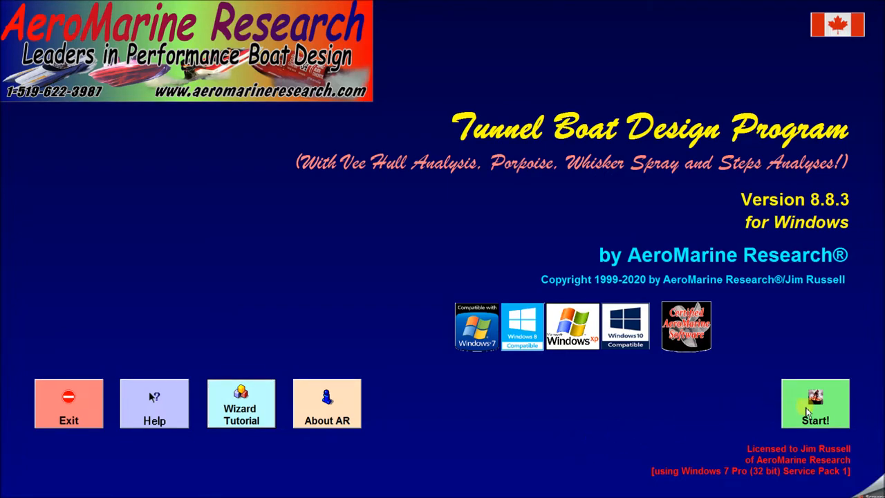
Step: Load the Recreational Tunnel Outboard design from the saved designs list for input
left_click(814, 404)
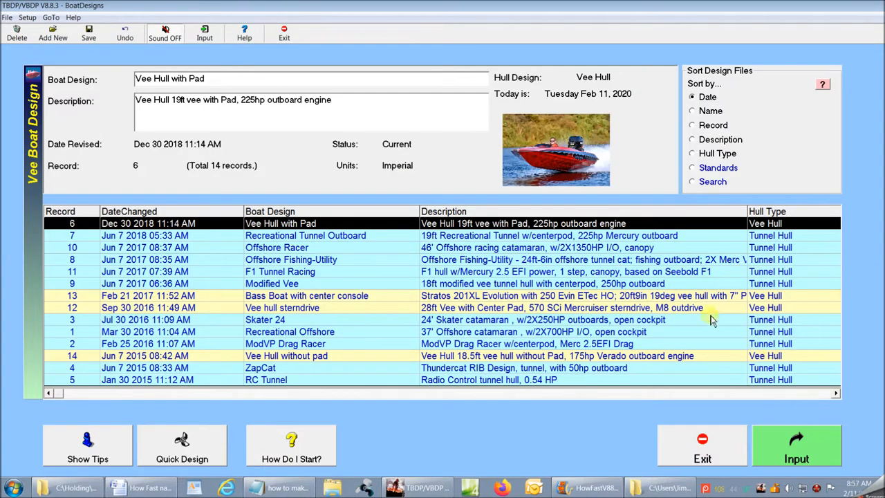
left_click(304, 235)
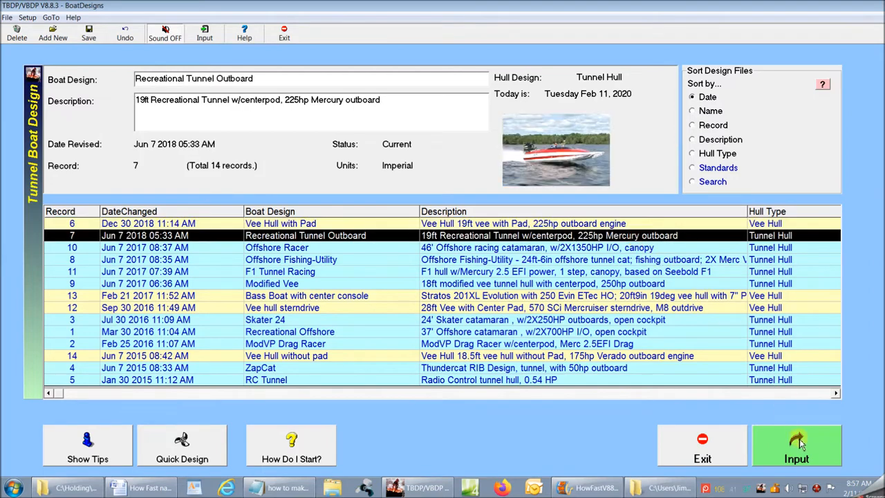
left_click(796, 445)
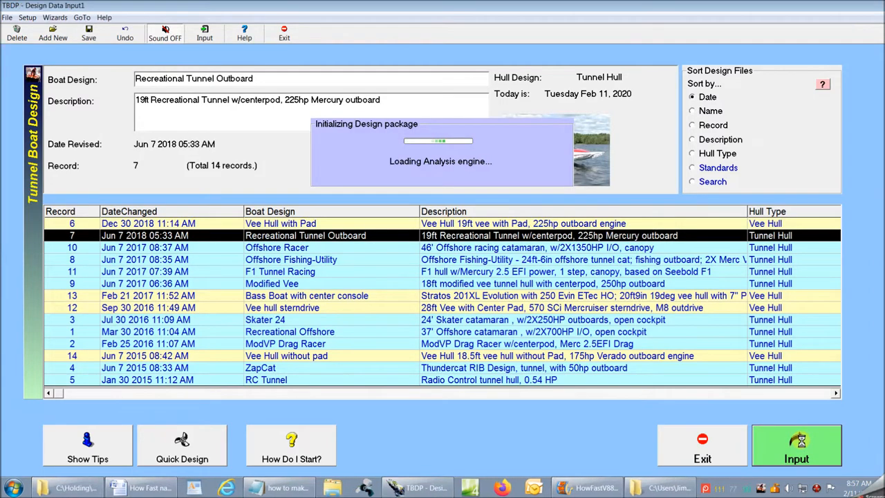
Step: Show the design's Setup Tuning inputs with the Merc V6 drive settings
left_click(796, 445)
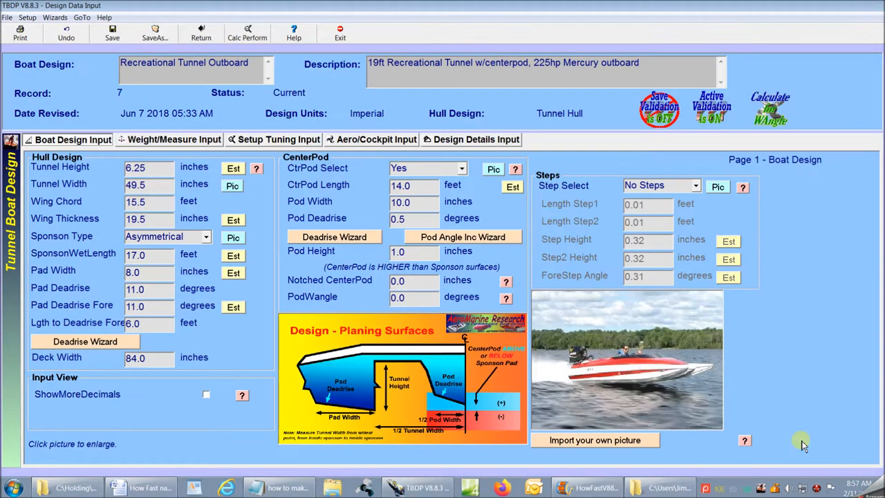
mouse_move(332, 127)
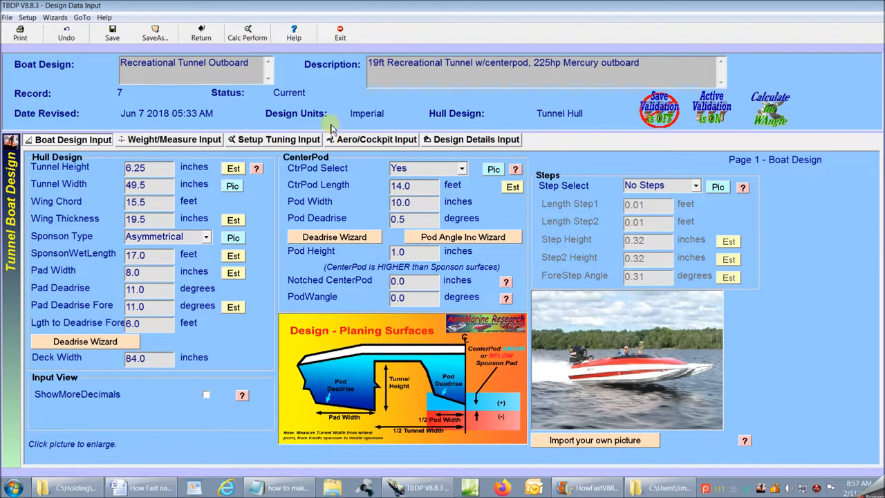
left_click(279, 138)
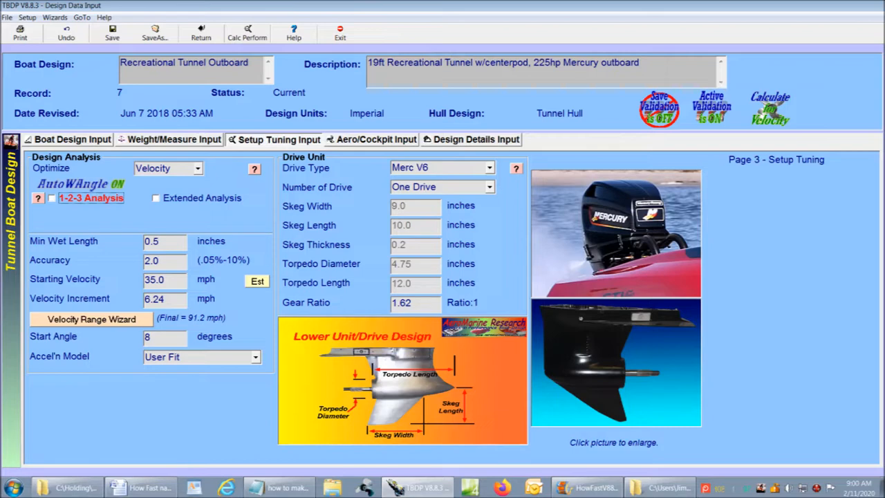
Step: Optimise for velocity with 1-2-3 Analysis enabled and an 8-degree start angle
left_click(166, 169)
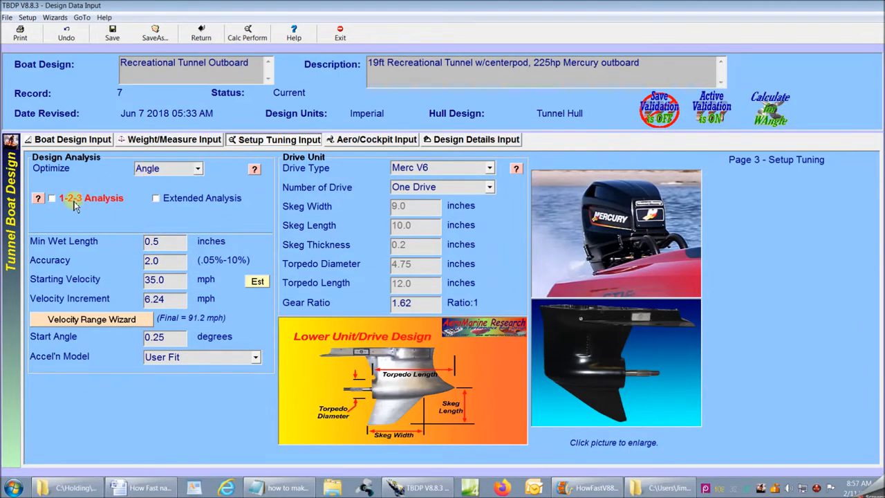
left_click(51, 198)
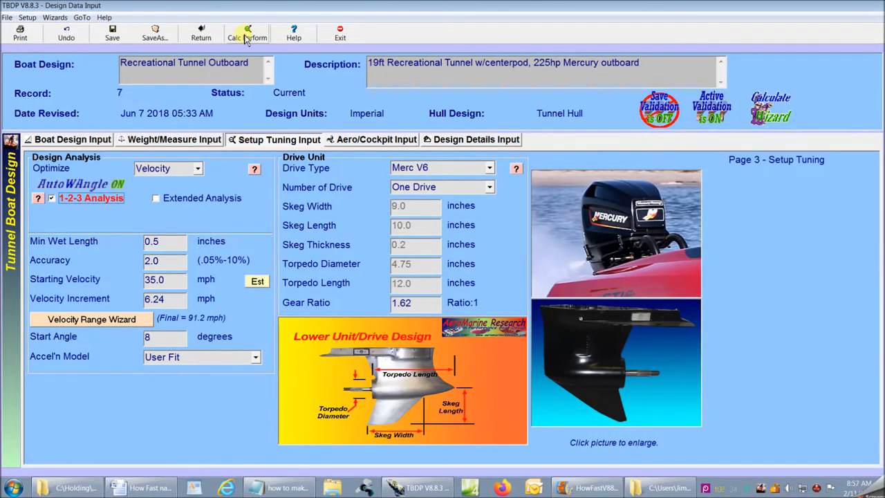
Step: Run Calc Perform and review the 91.1 mph Maximum Velocity Wizard report
left_click(246, 34)
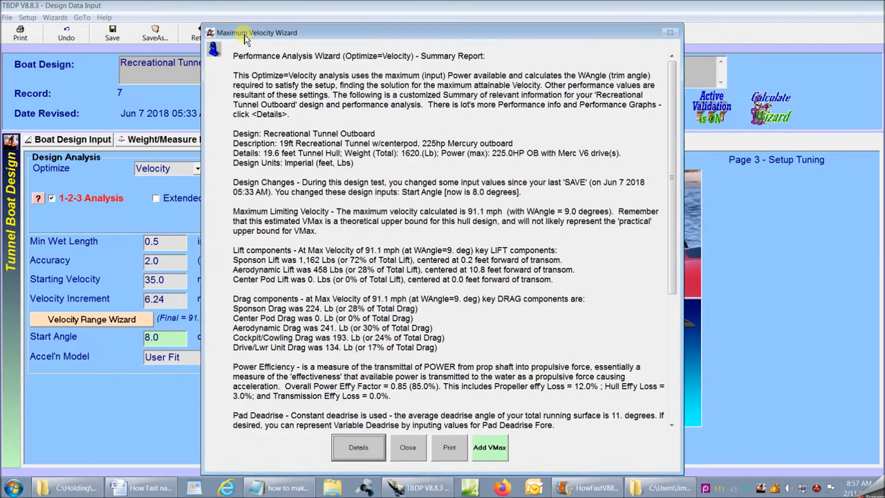
mouse_move(297, 179)
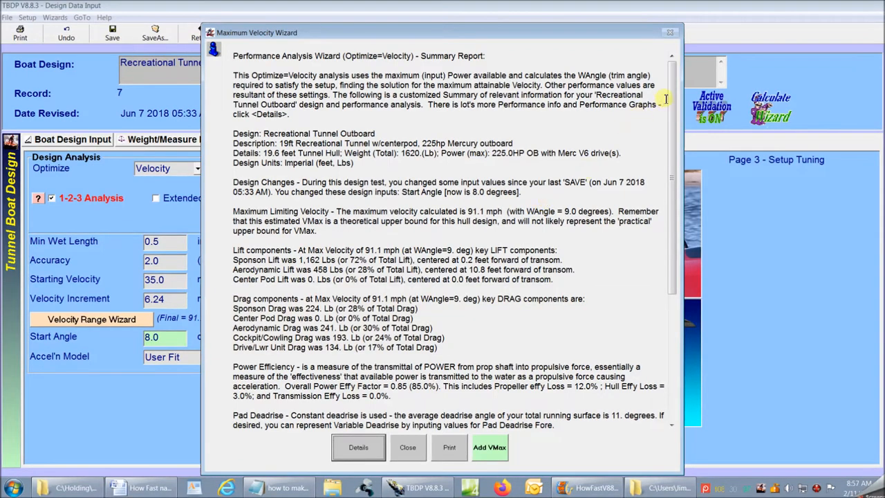
scroll("down", 3)
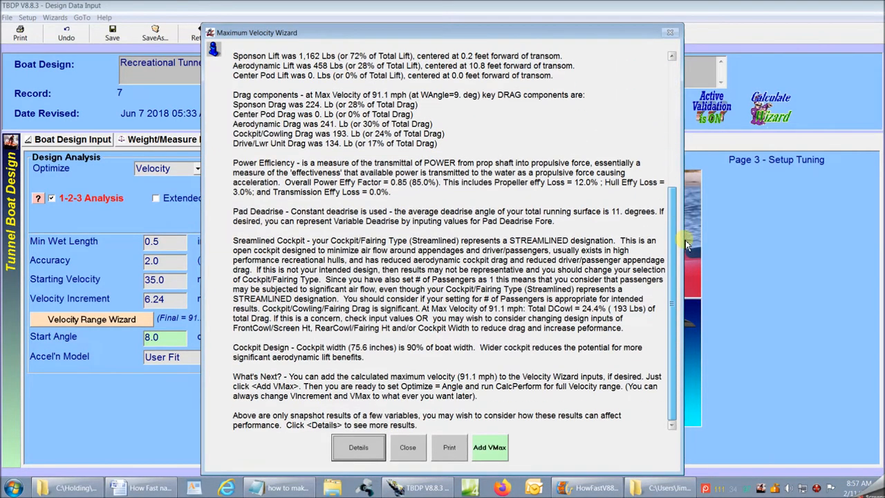
scroll("up", 3)
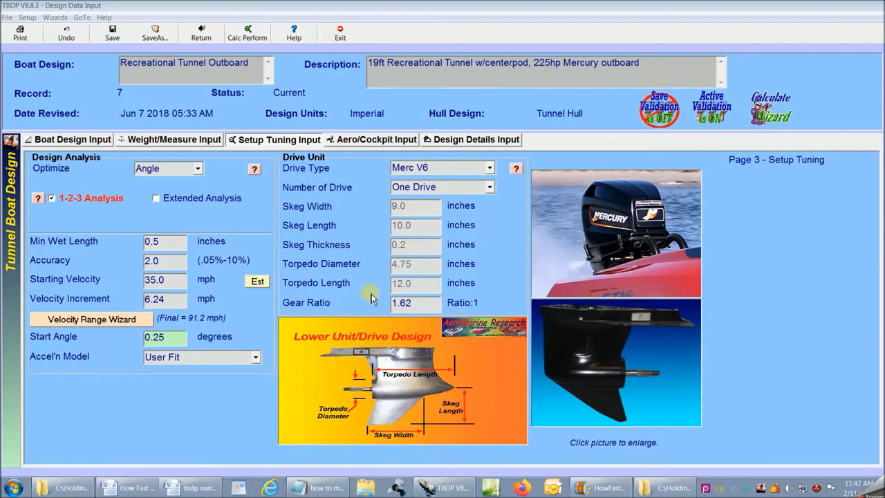
Step: Switch optimisation to trim angle and rerun Calc Perform for the WAngle summary
left_click(246, 33)
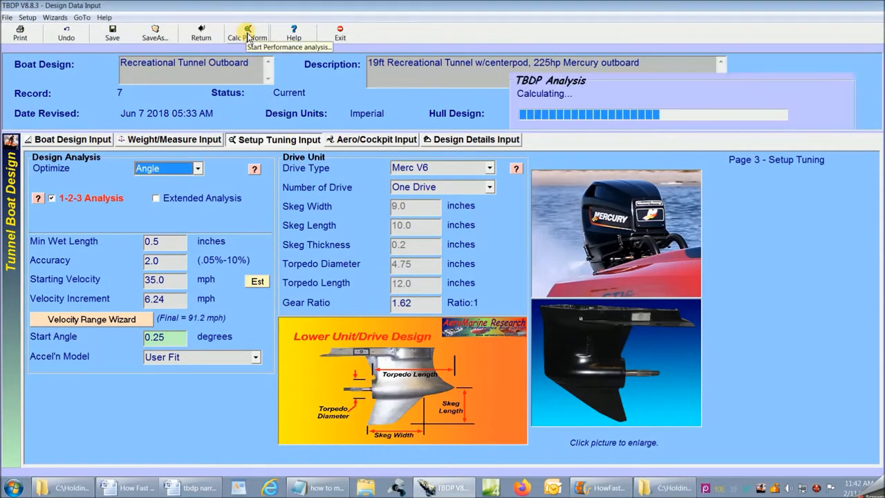
left_click(248, 33)
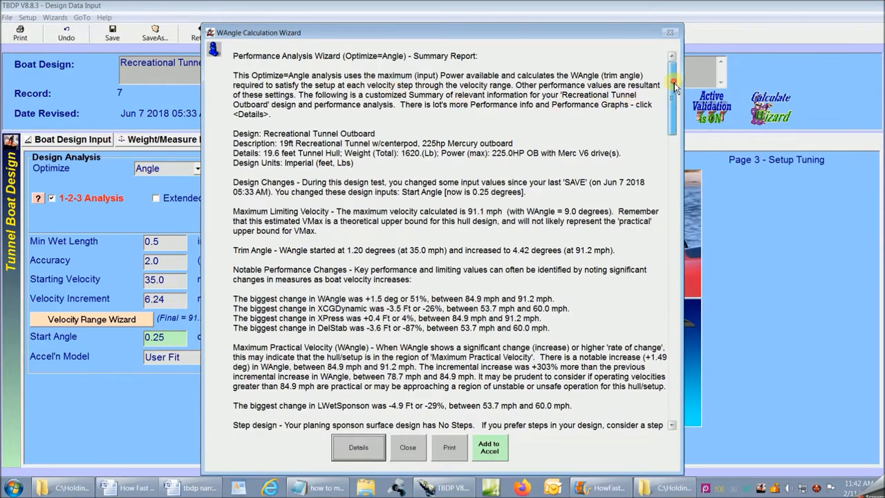
Step: Scroll through the WAngle report toward the performance data table up to 91.2 mph
scroll("down", 3)
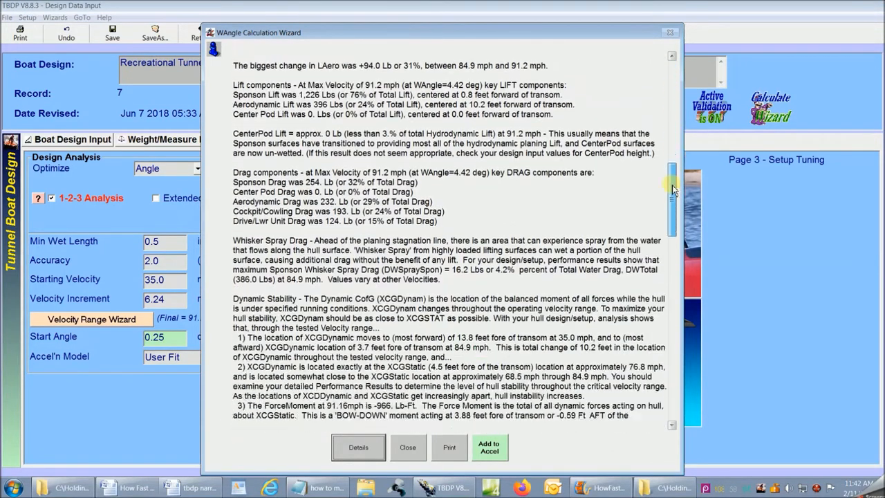
scroll("down", 3)
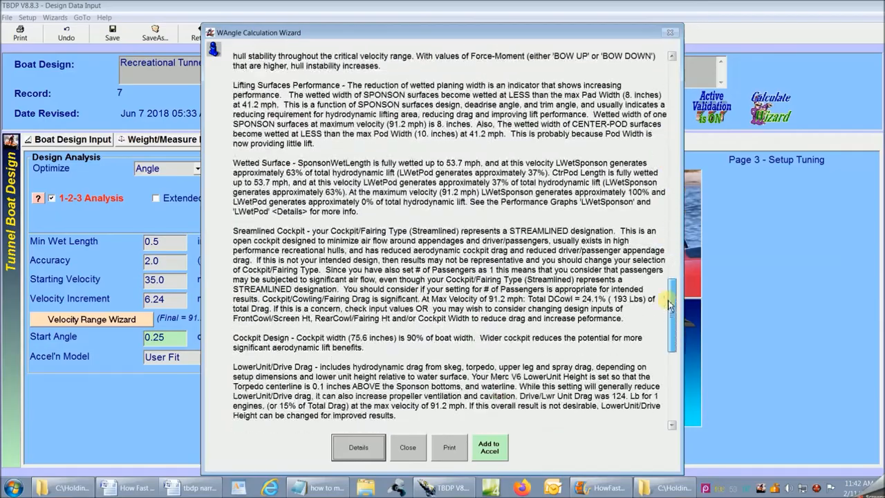
scroll("down", 3)
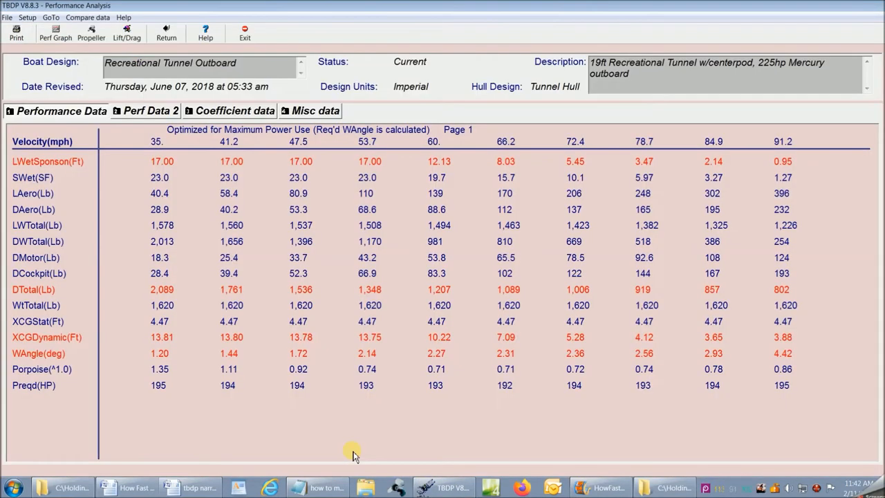
mouse_move(97, 79)
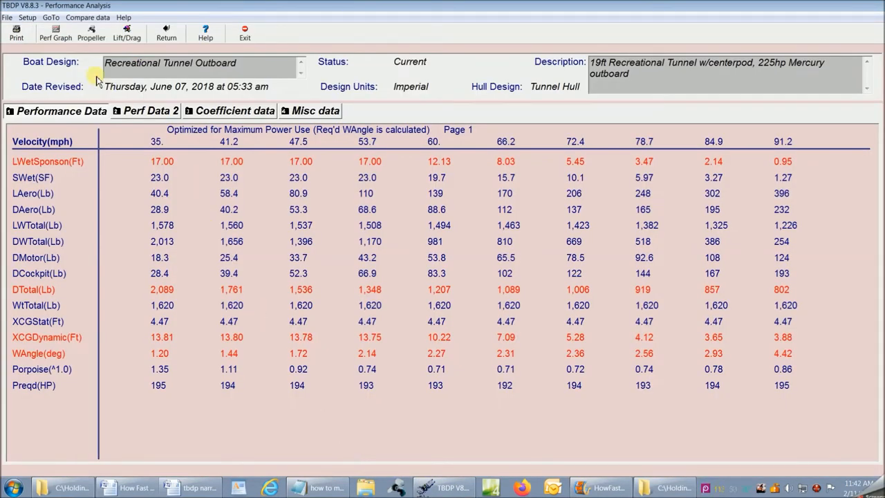
Step: Review the Perf Data 2, Coefficient and Misc data pages before graphing XCGDynamic
left_click(146, 111)
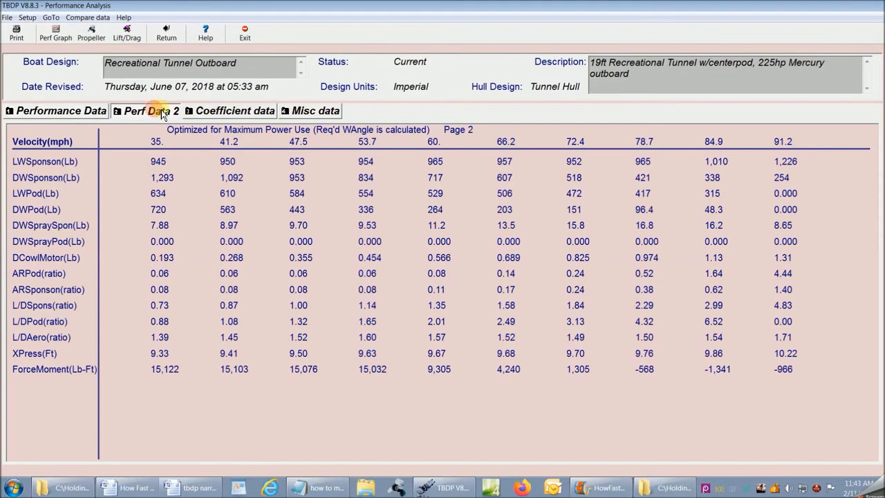
left_click(316, 111)
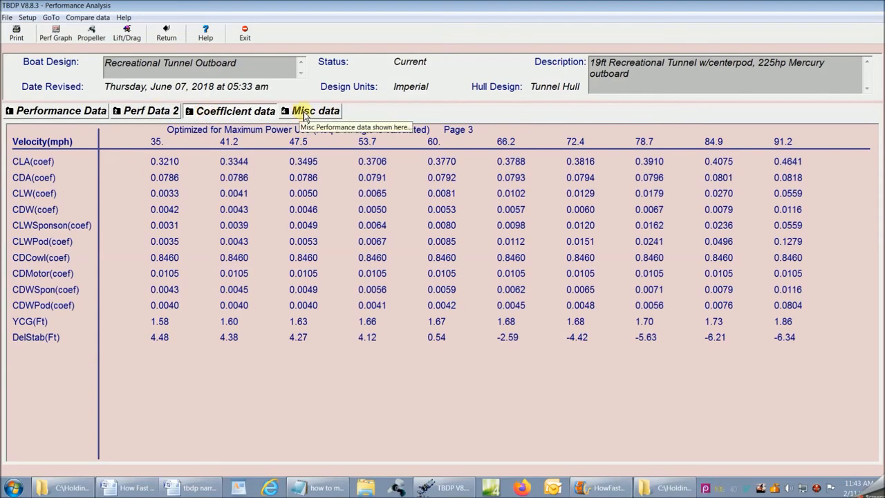
left_click(55, 33)
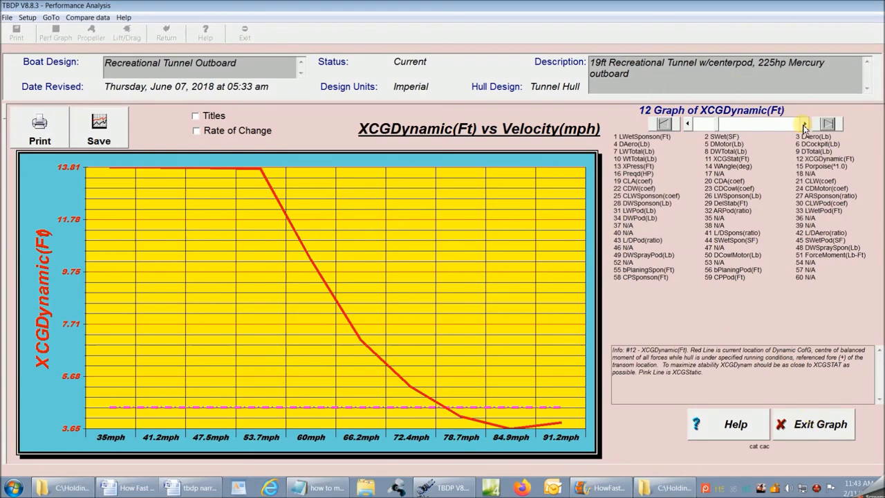
Step: Exit the XCGDynamic graph and return from performance analysis to design input
left_click(813, 423)
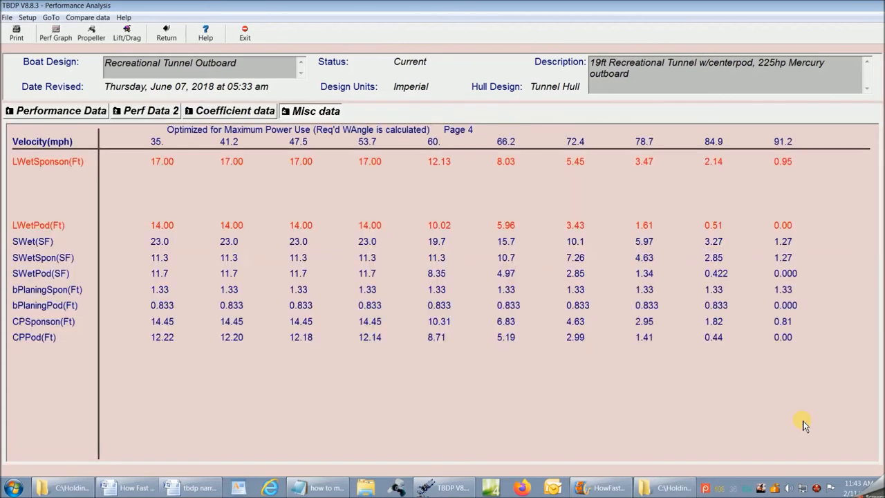
mouse_move(166, 33)
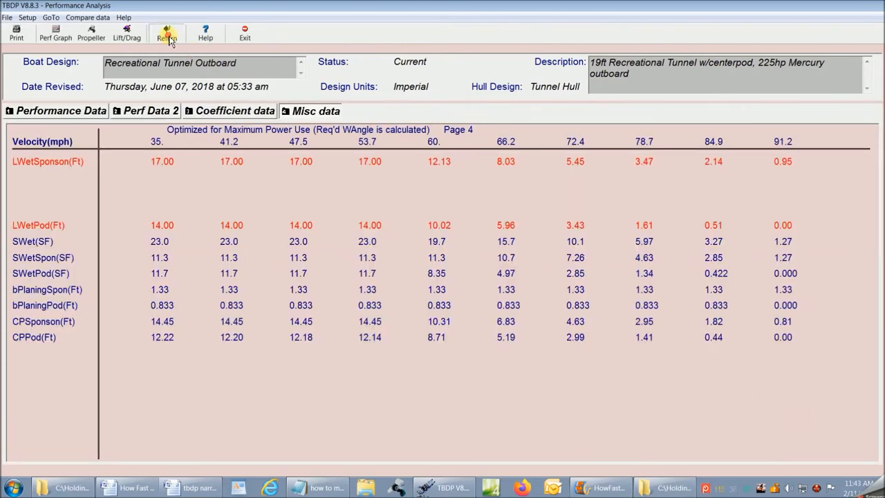
left_click(165, 33)
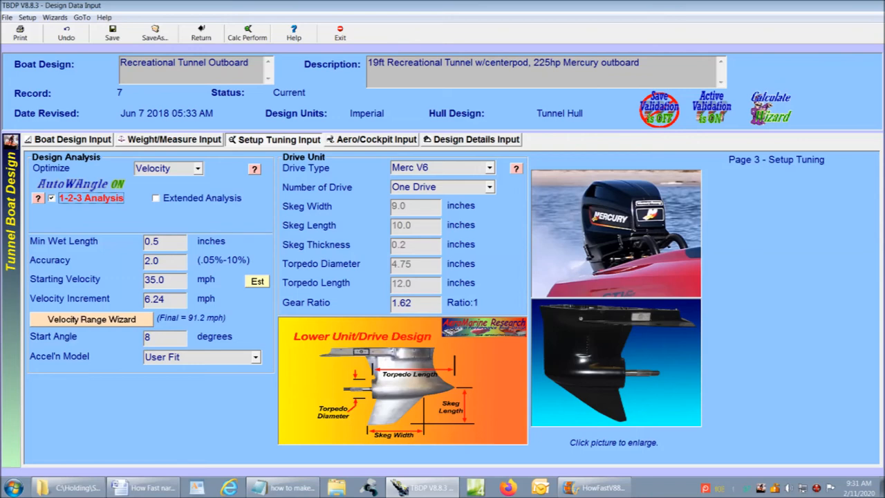
Step: Review the Boat Design, Weight/Measure and Aero/Cockpit pages, ending on Design Details
left_click(72, 138)
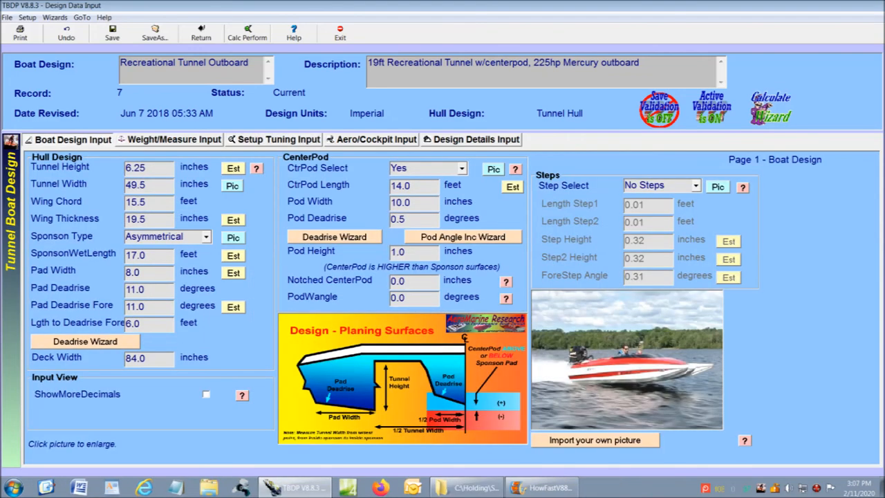
left_click(174, 138)
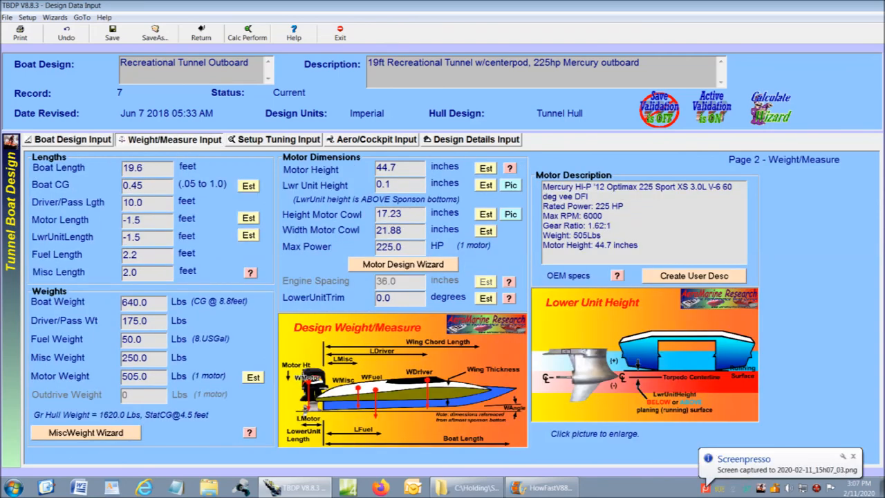
left_click(376, 139)
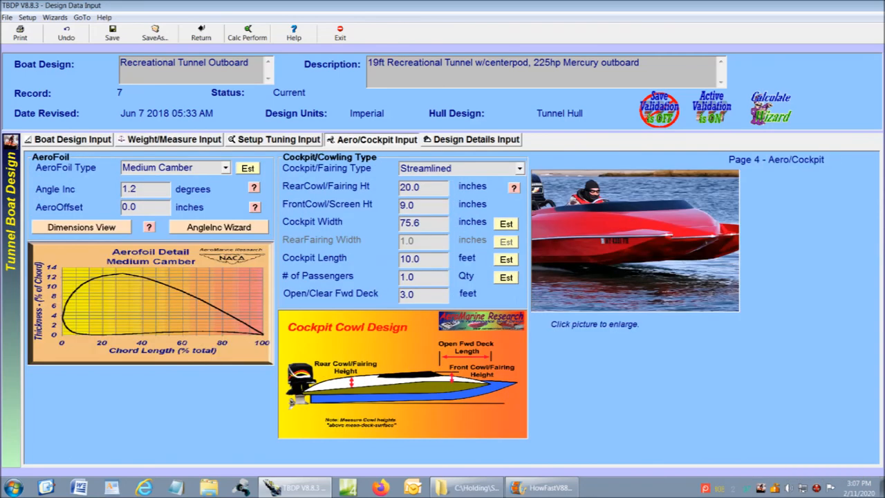
left_click(475, 138)
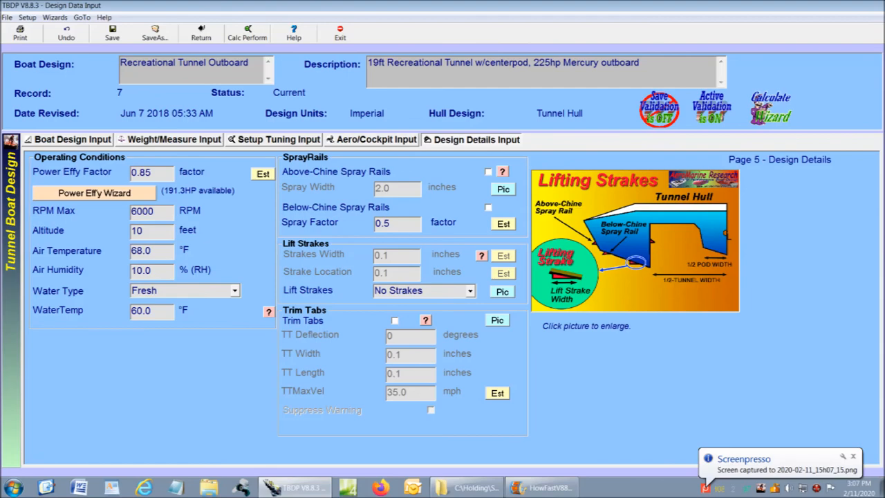